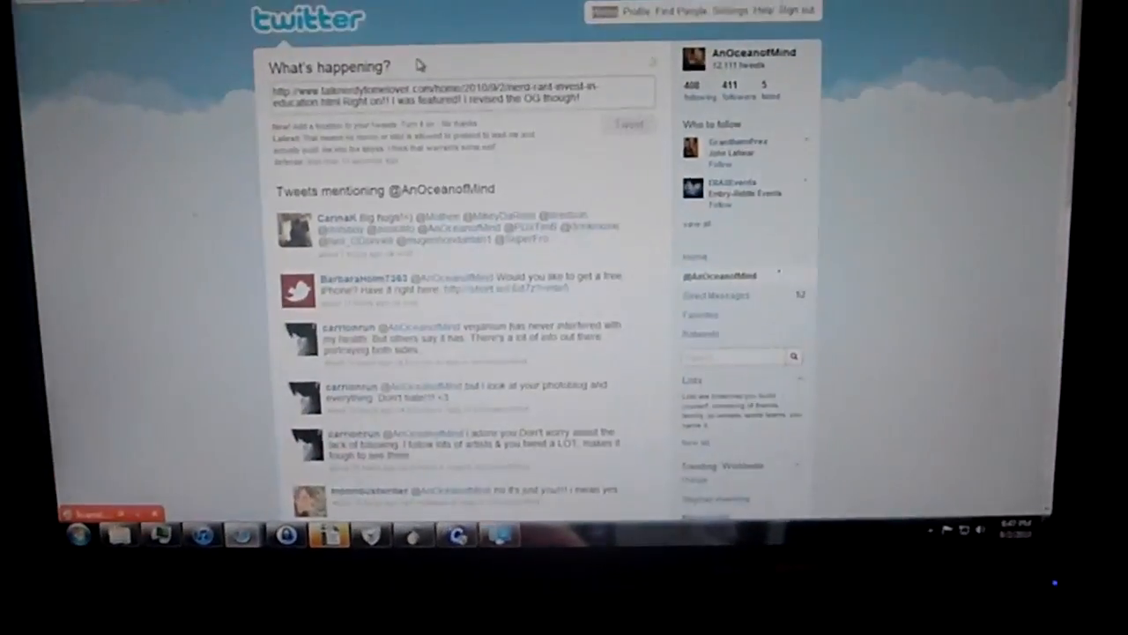
# Cancel the 'Thunderbird is not responding' notice so Control Panel stays open
pyautogui.scroll(-3)
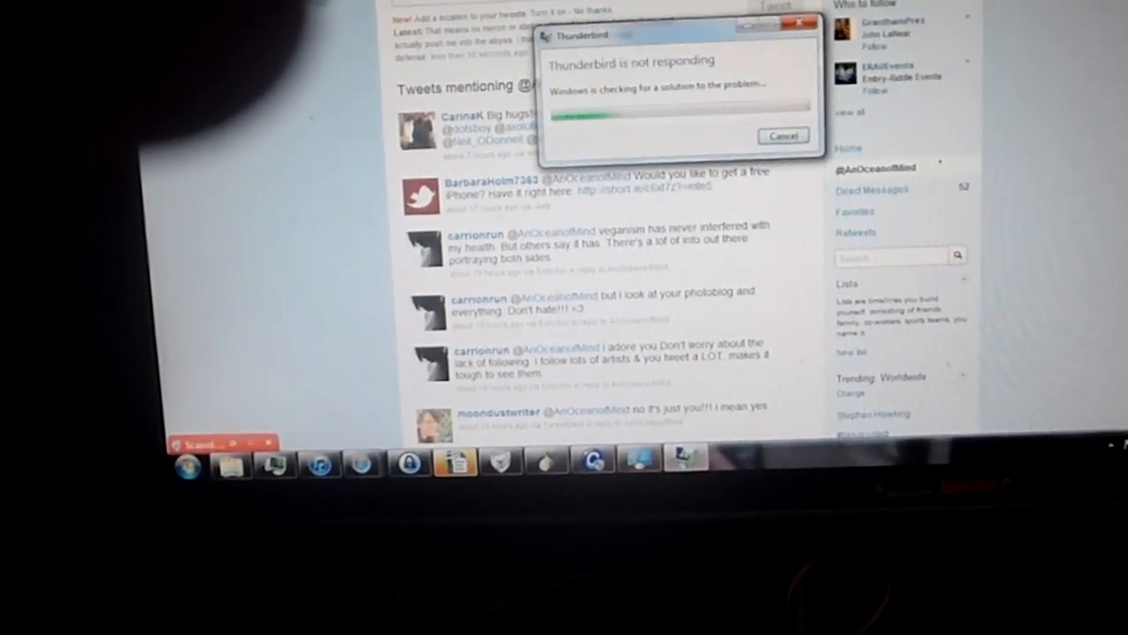
pyautogui.click(782, 136)
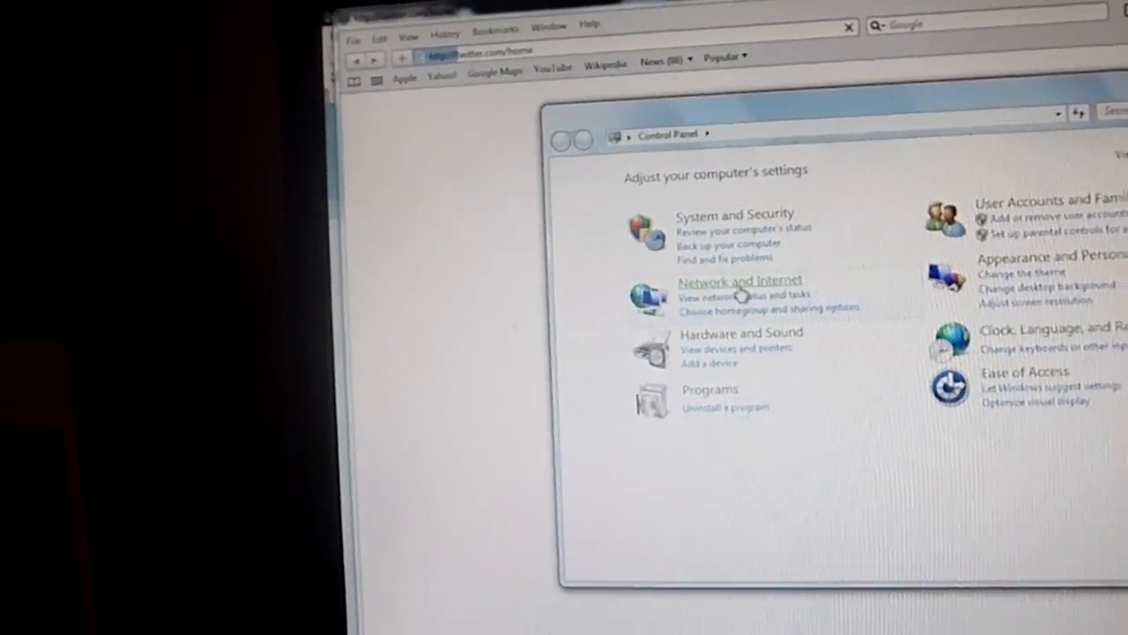
# Close Control Panel and start printing the Invest in Education document in Writer
pyautogui.click(739, 281)
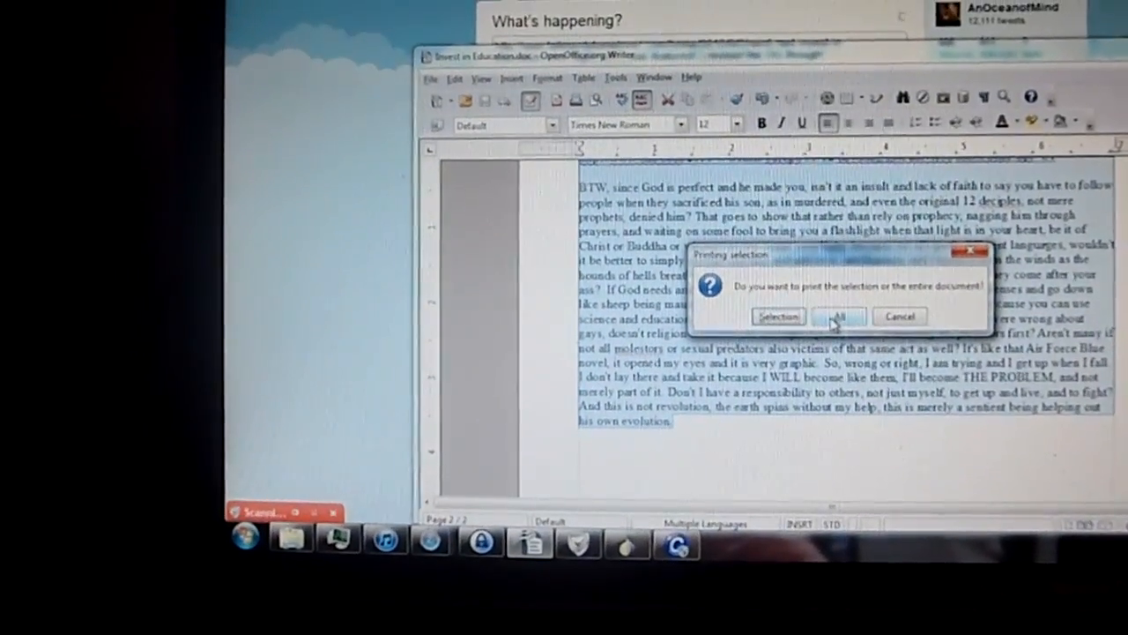
# Choose 'All' to print the whole Invest in Education document, not the selection
pyautogui.click(838, 316)
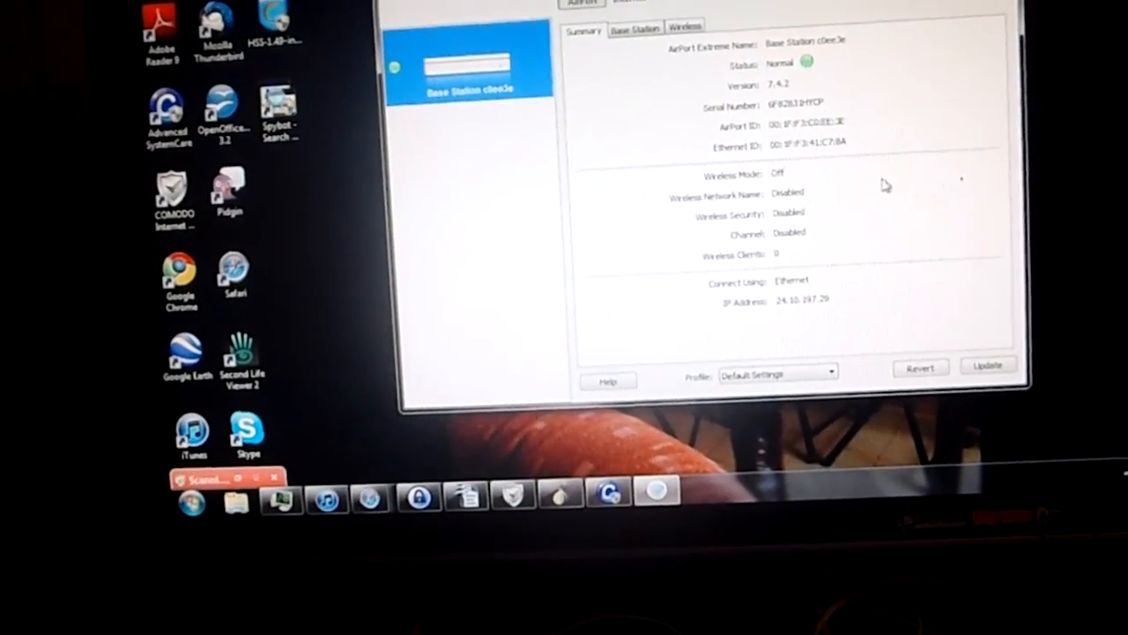
# Review the Wireless, Base Station and Disks File Sharing settings in AirPort Utility
pyautogui.click(686, 30)
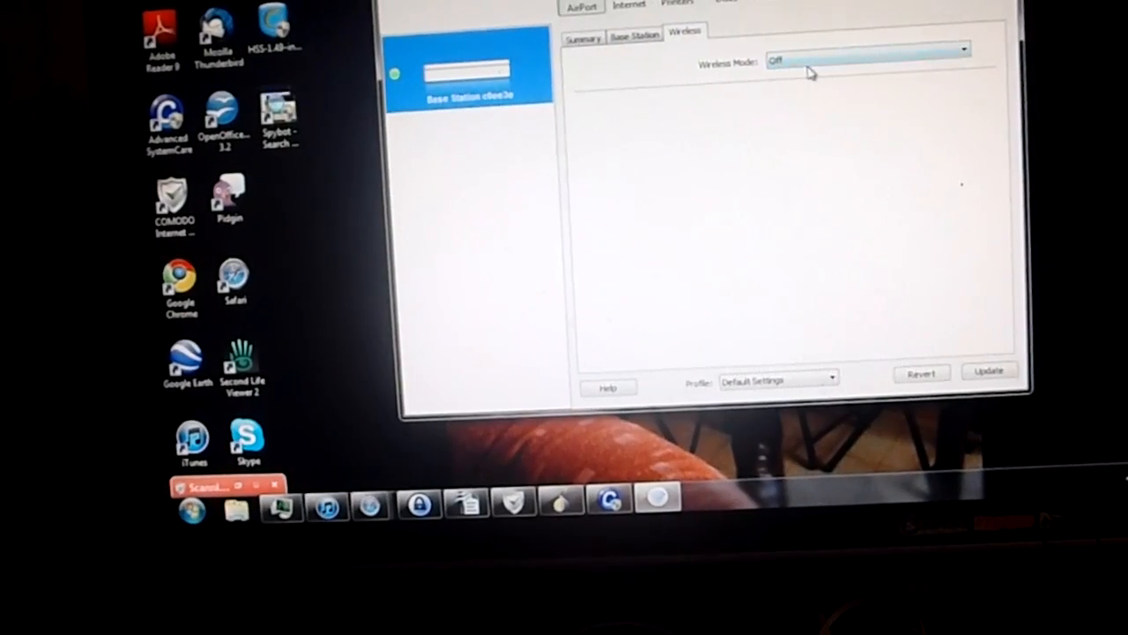
pyautogui.click(633, 49)
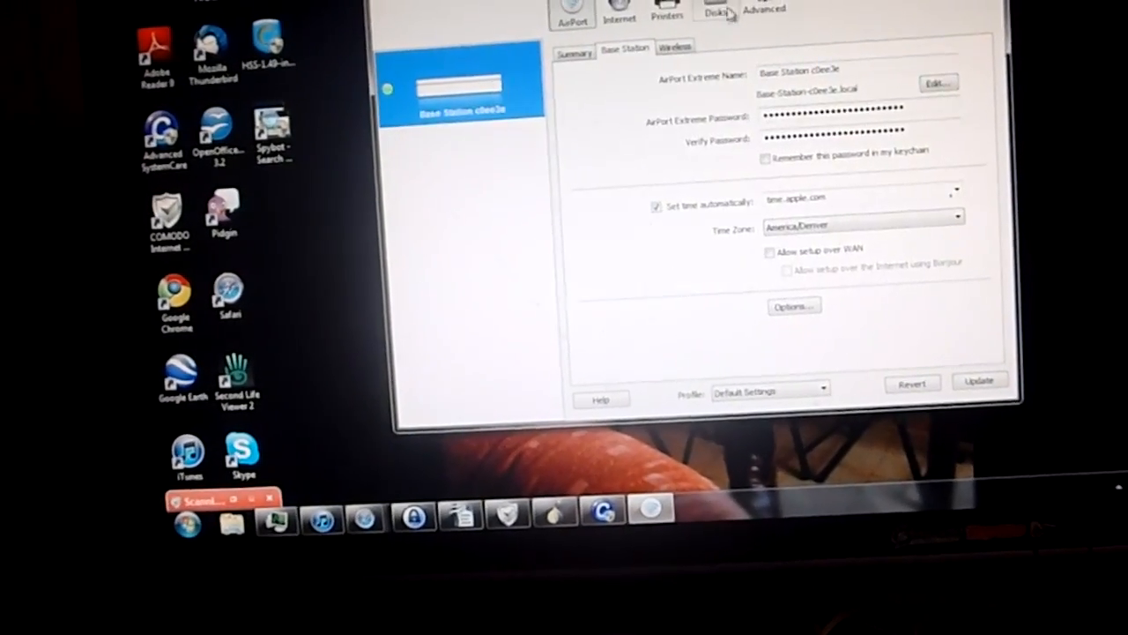
pyautogui.click(714, 13)
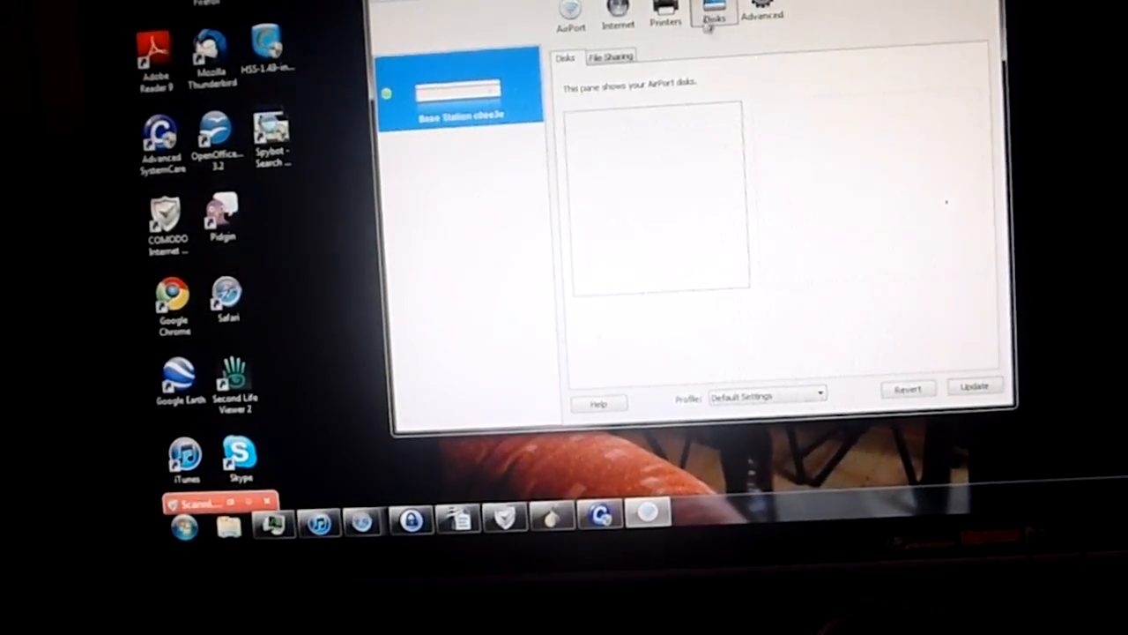
pyautogui.click(606, 56)
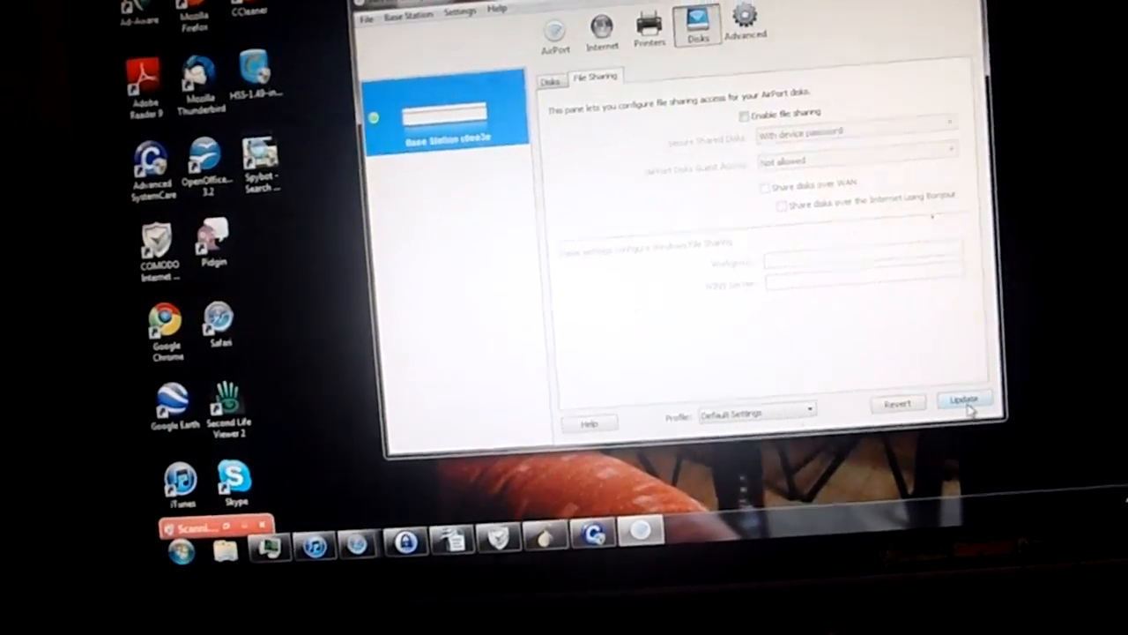
pyautogui.click(963, 401)
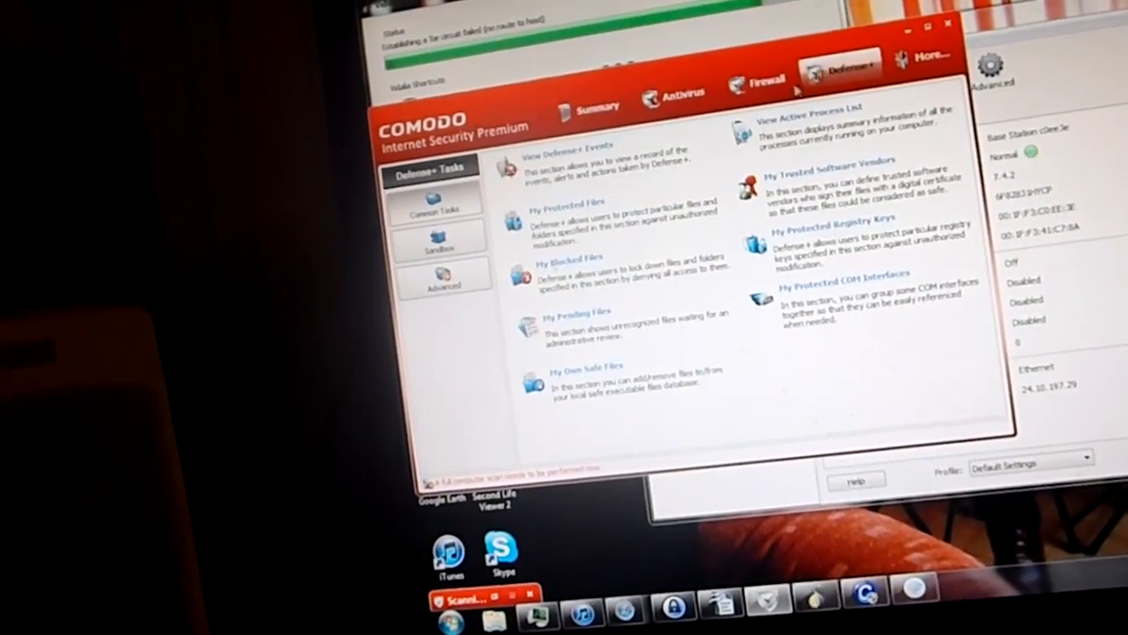
pyautogui.click(445, 286)
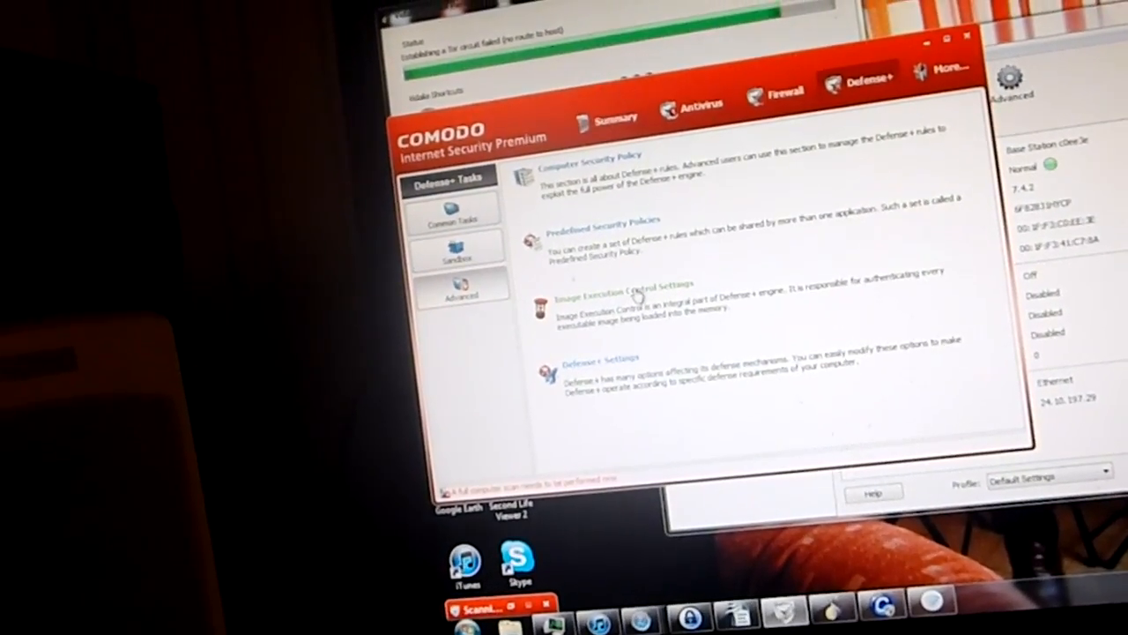
pyautogui.click(615, 294)
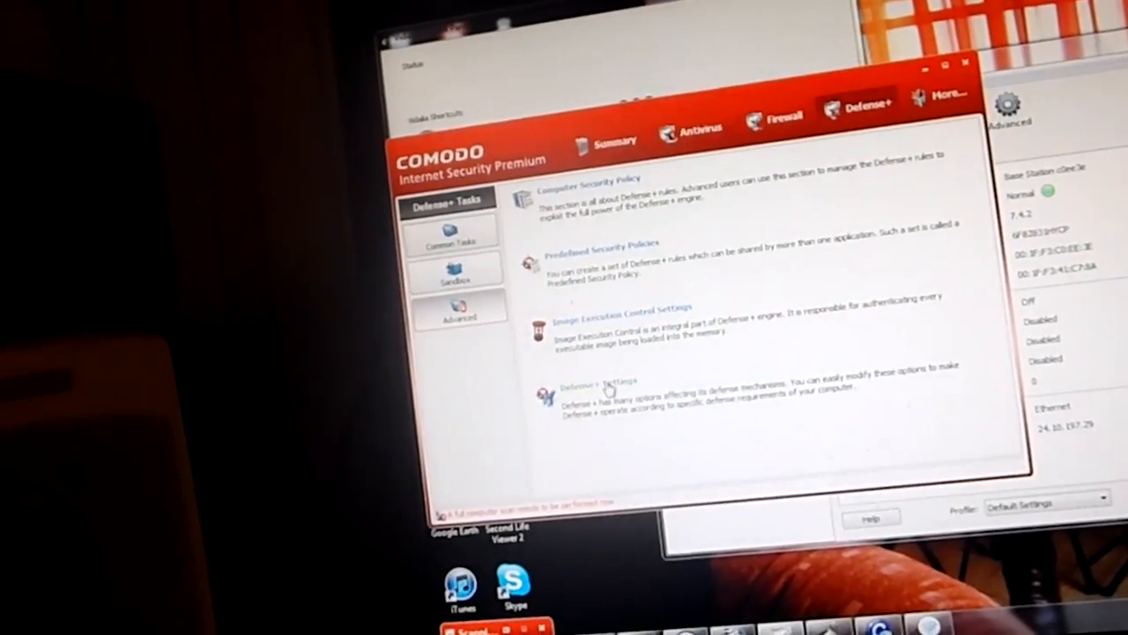
pyautogui.click(603, 387)
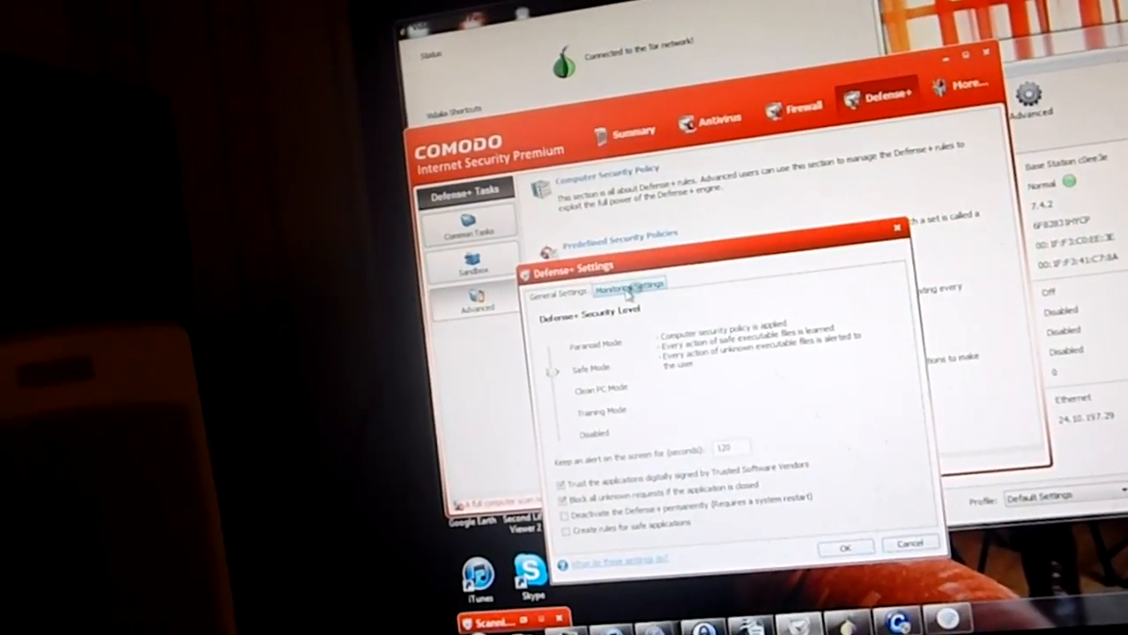
pyautogui.click(627, 284)
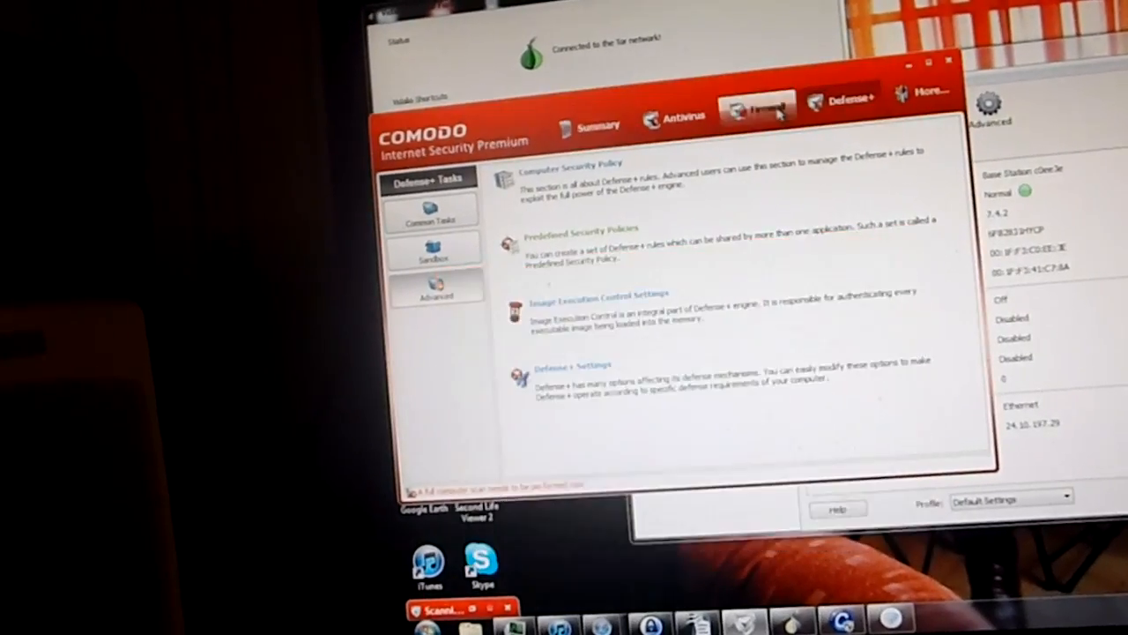
# Show Comodo's advanced Firewall tasks and open Firewall Behavior Settings
pyautogui.click(760, 104)
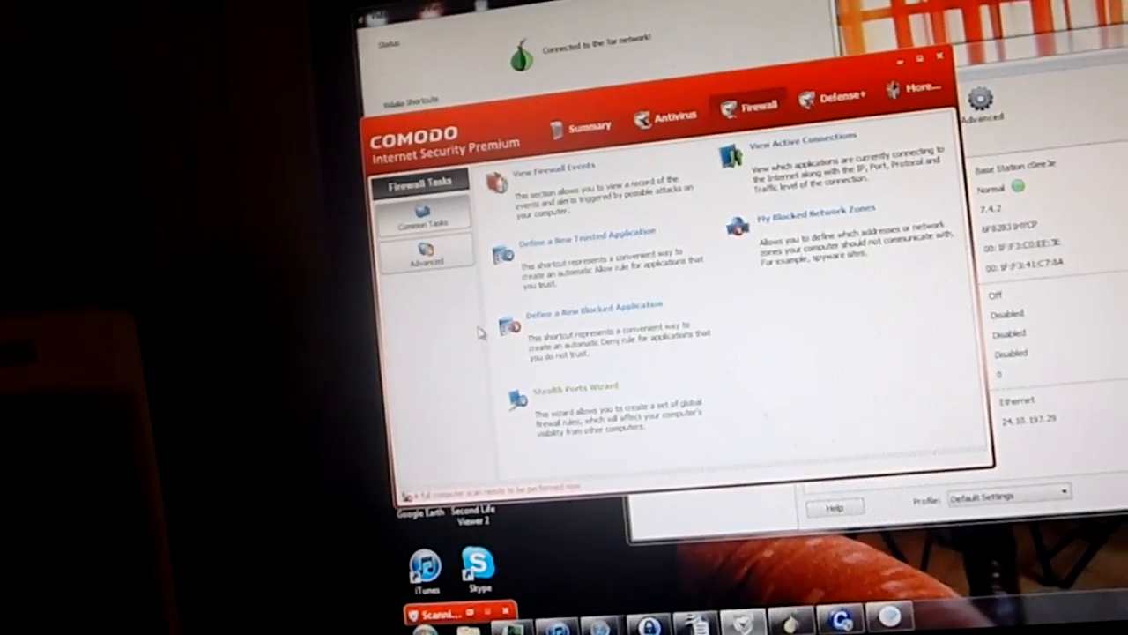
pyautogui.click(426, 256)
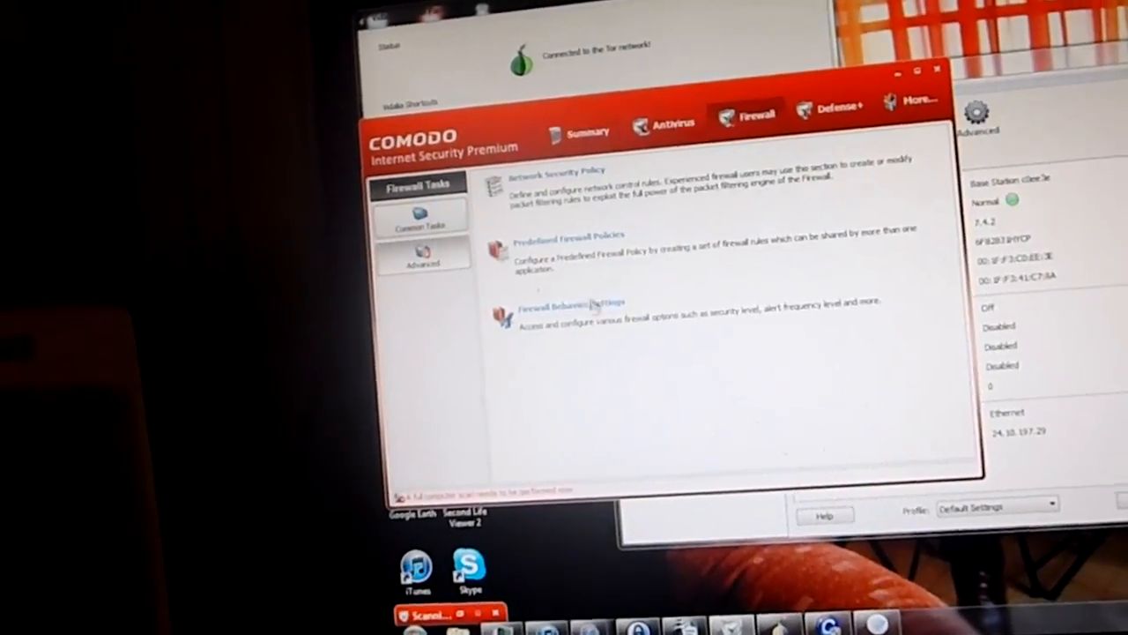
pyautogui.click(565, 304)
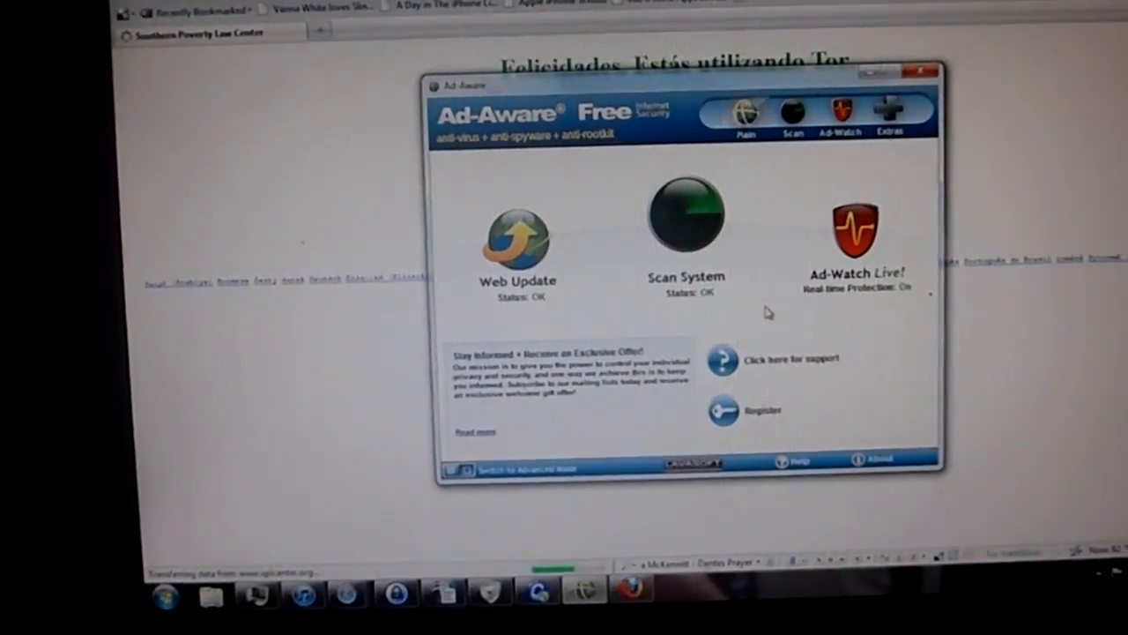
# Restore Ad-Aware Free and check Web Update, Scan System and real-time protection statuses
pyautogui.click(685, 220)
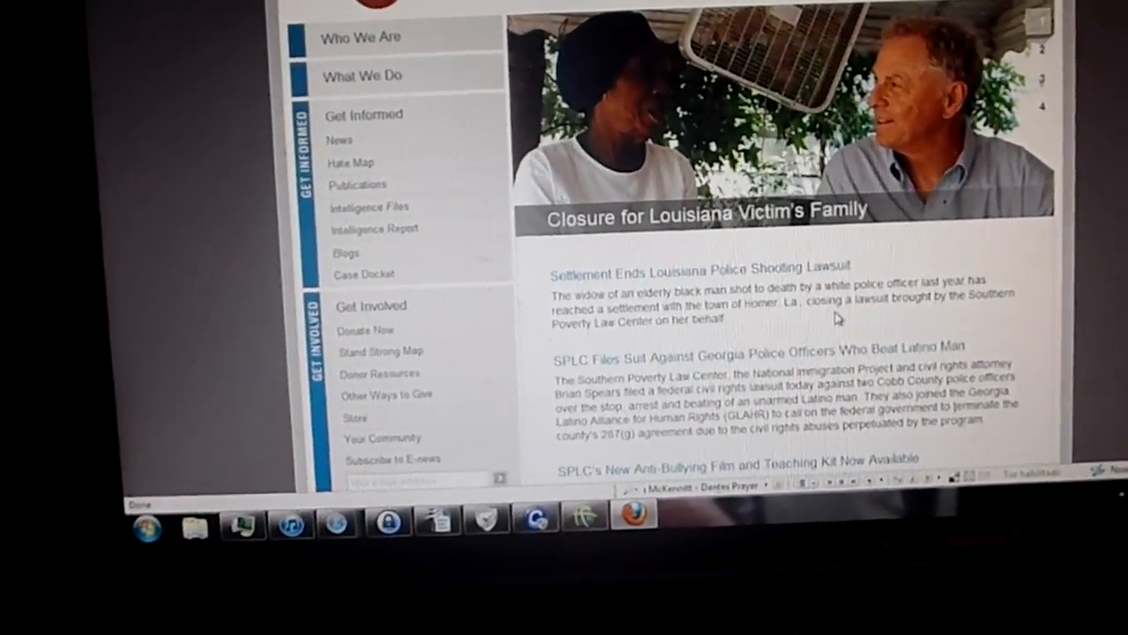
# Scroll back to the top of the SPLC home page in Firefox
pyautogui.scroll(3)
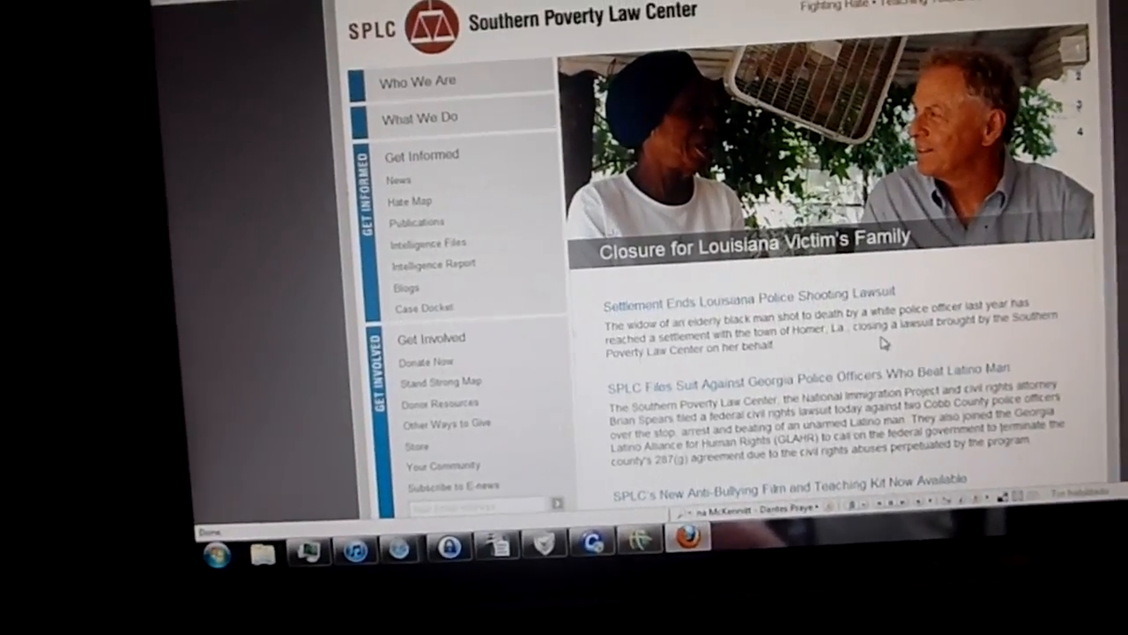